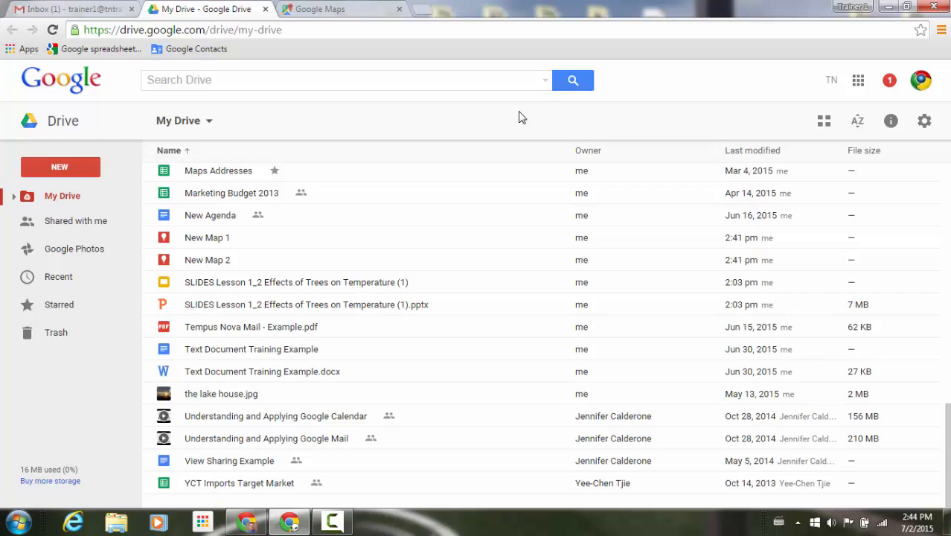
mouse_move(466, 165)
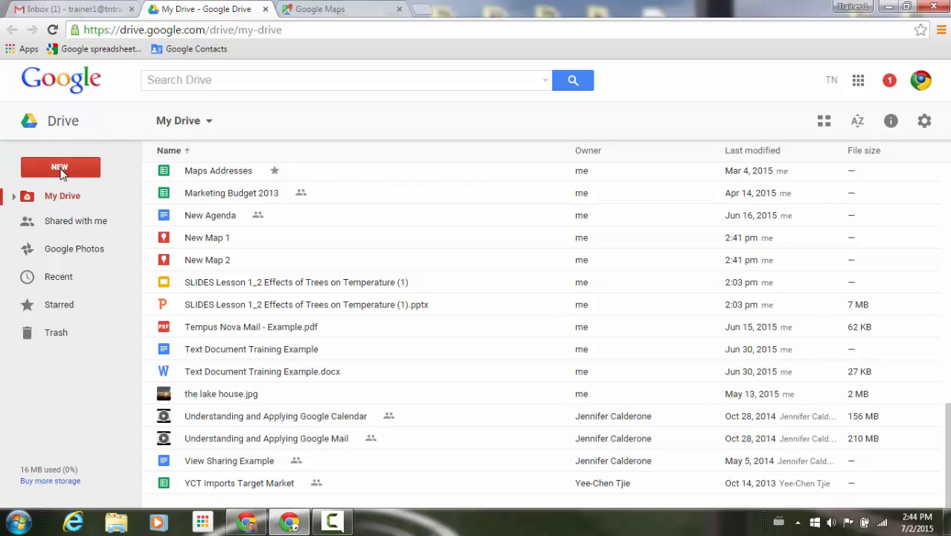
Create a new Google My Maps map from the NEW > More menu.
left_click(59, 166)
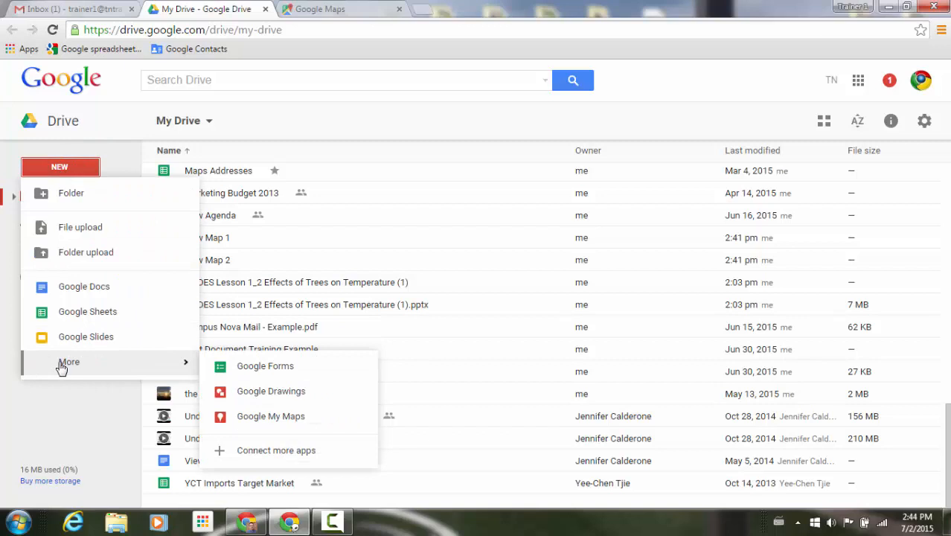
mouse_move(320, 424)
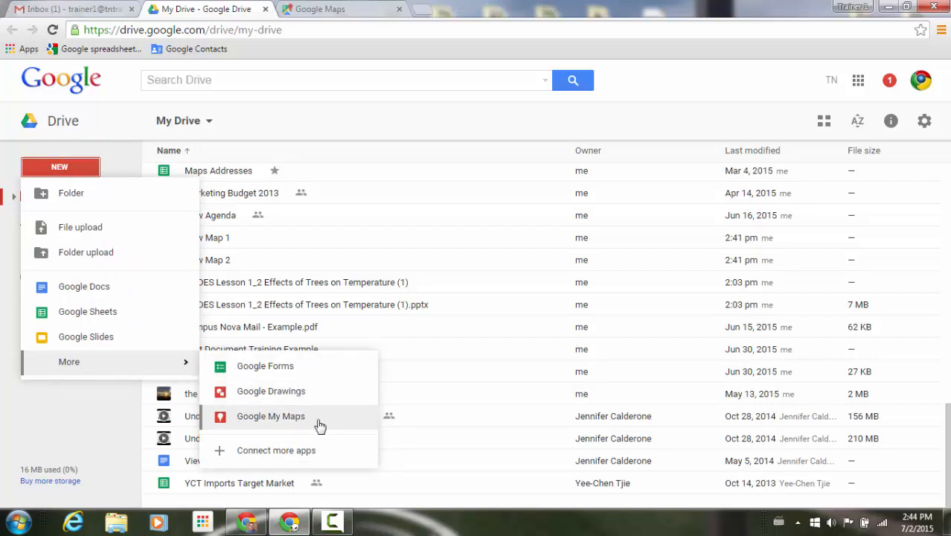
left_click(270, 416)
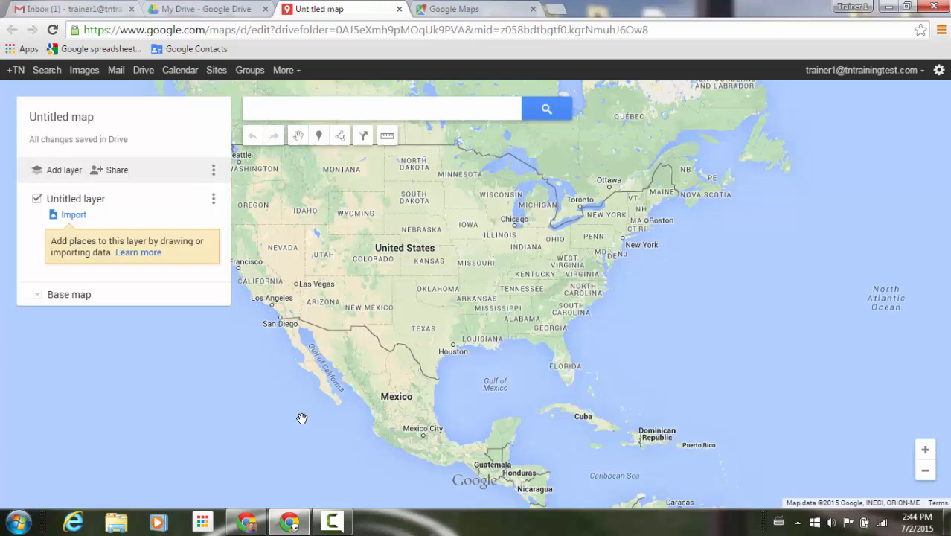
mouse_move(236, 119)
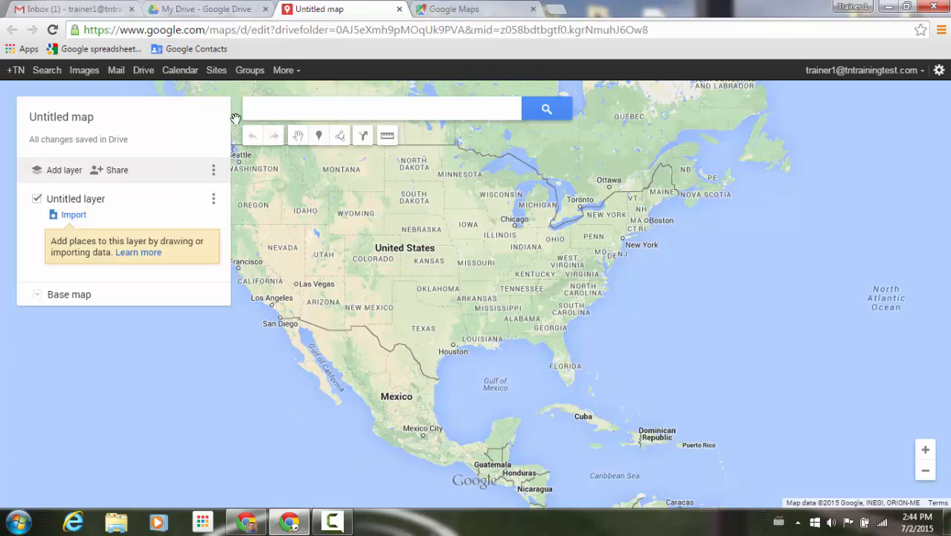
Return to the My Drive tab to see the new Untitled map listed.
left_click(208, 9)
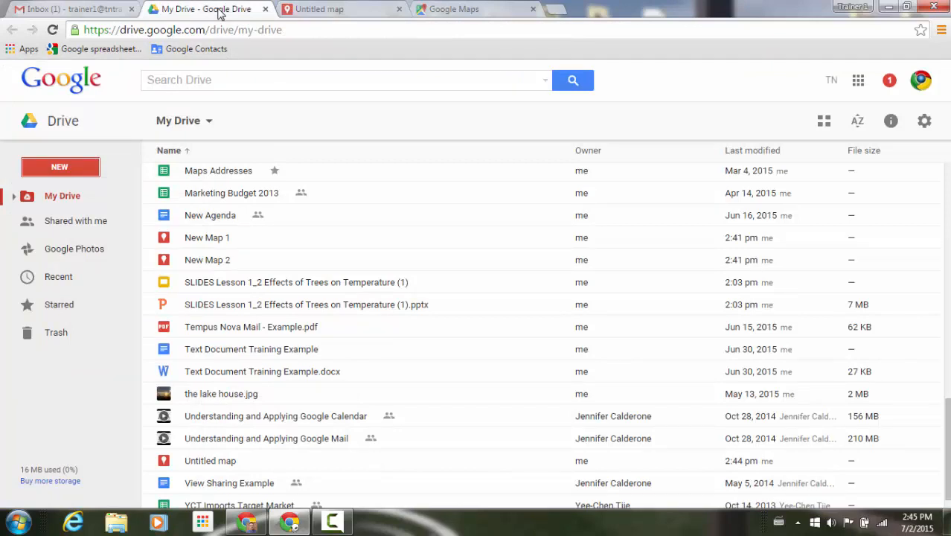
mouse_move(148, 244)
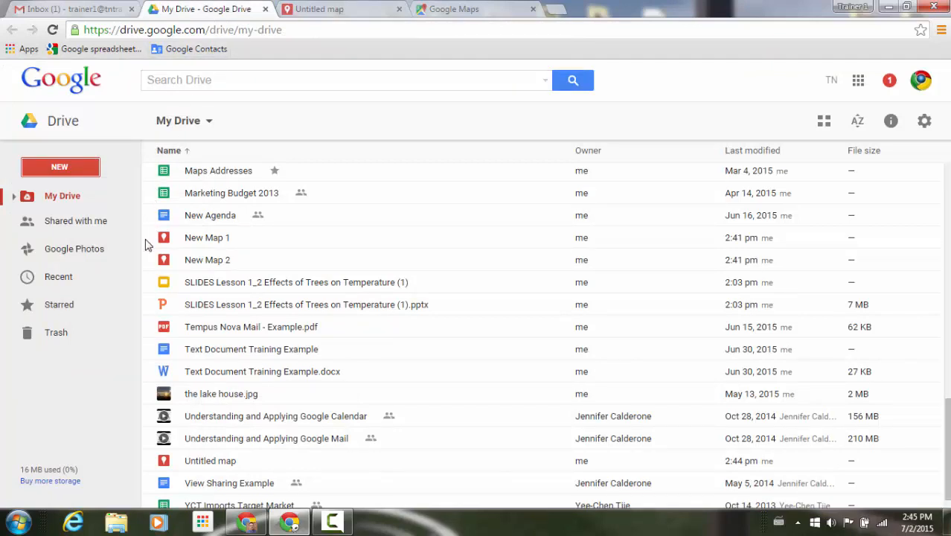
mouse_move(176, 248)
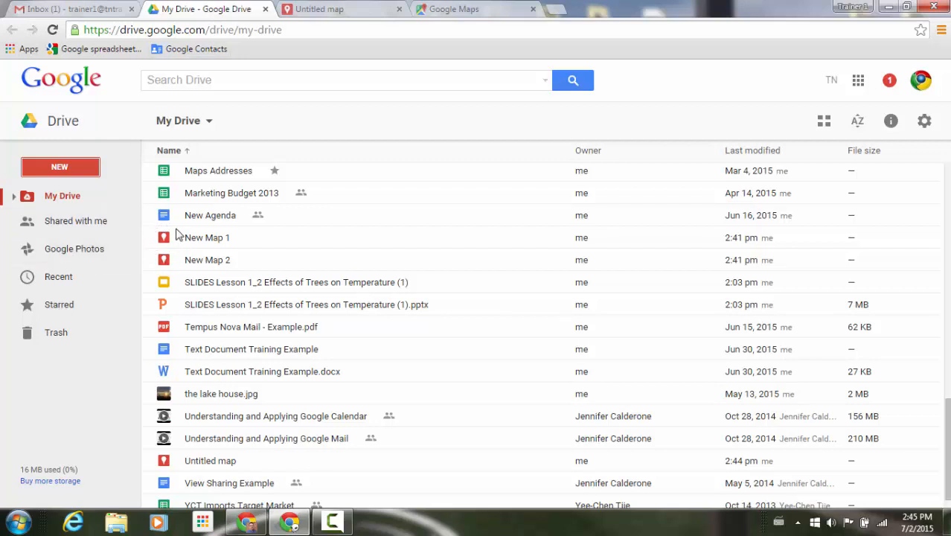
mouse_move(171, 275)
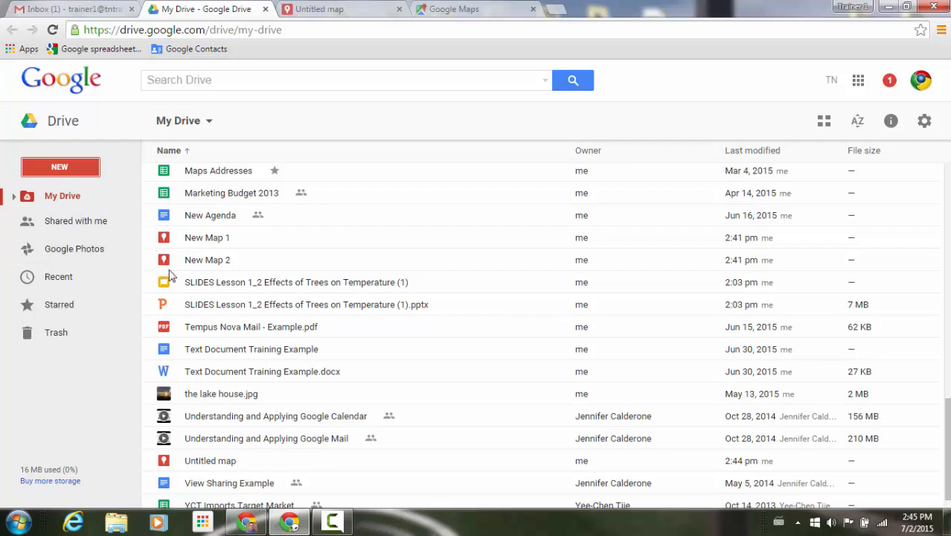
mouse_move(359, 53)
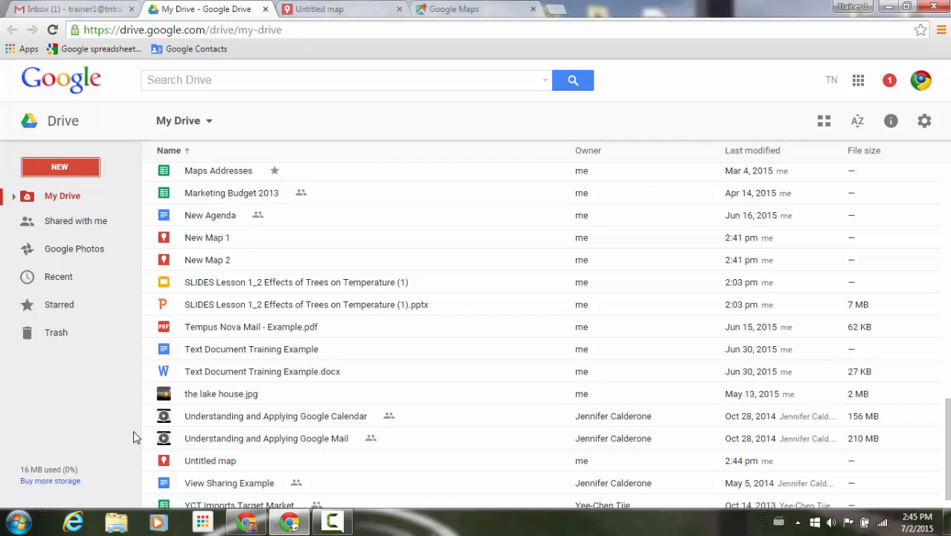
mouse_move(136, 463)
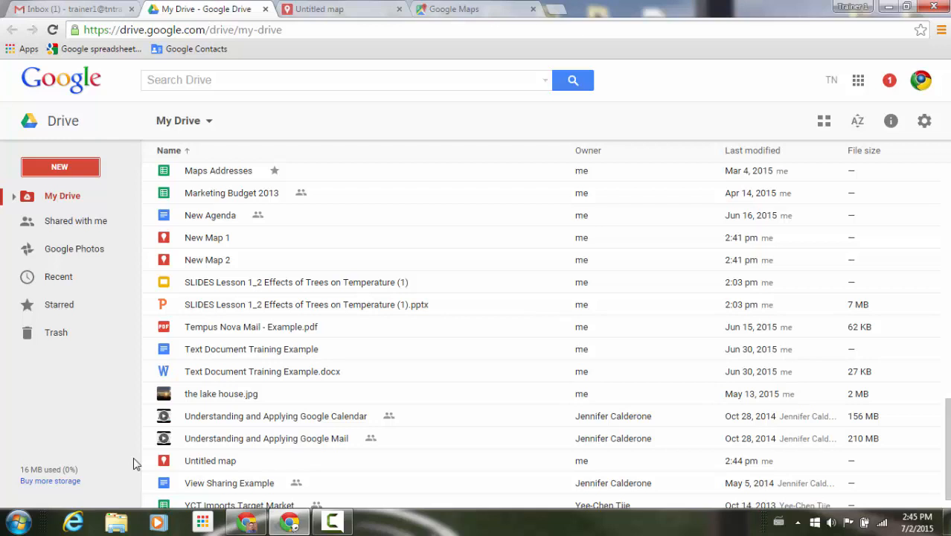
mouse_move(240, 420)
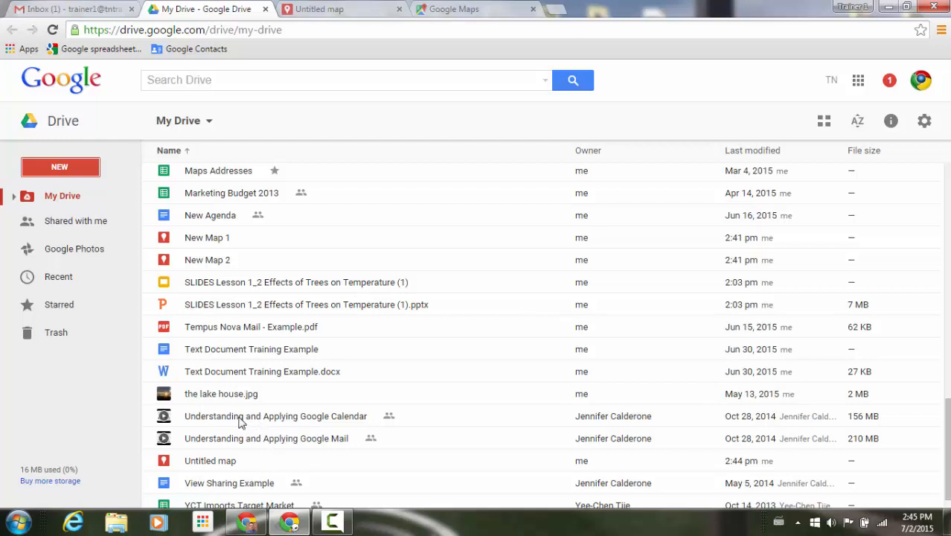
mouse_move(185, 463)
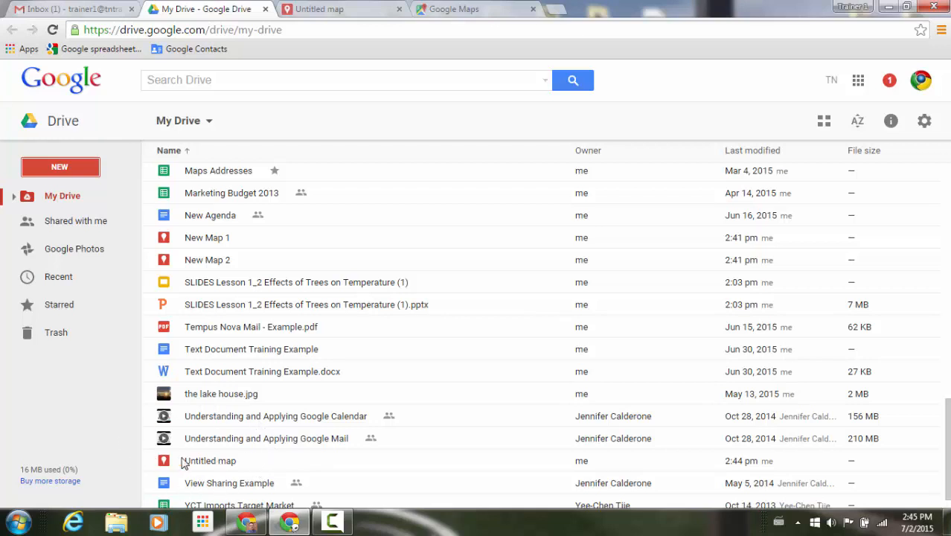
Glance at the empty Untitled map, then return to Drive and select New Map 1.
left_click(337, 9)
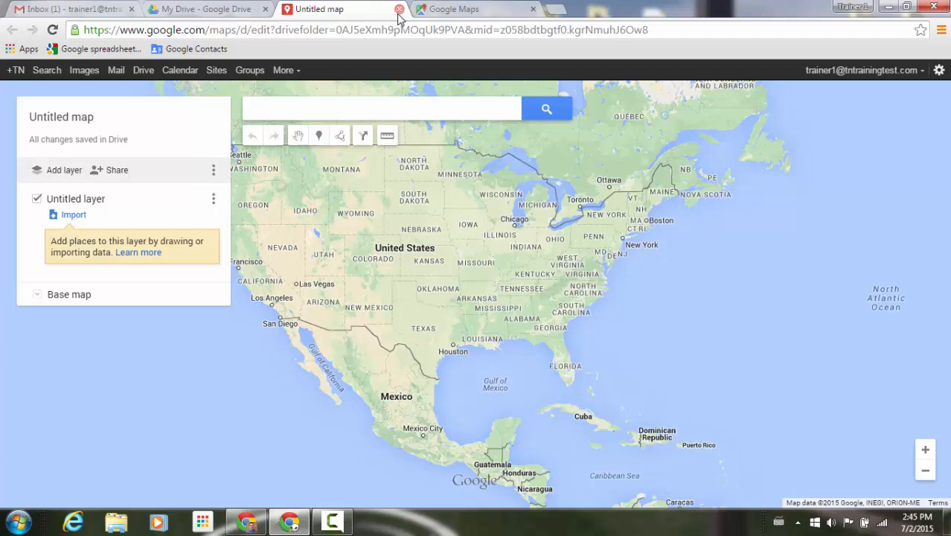
left_click(201, 9)
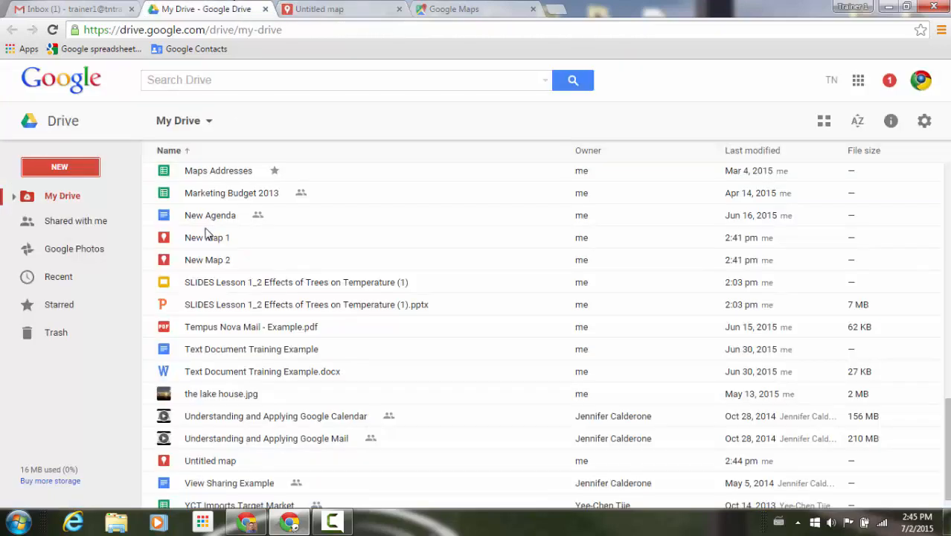
left_click(207, 238)
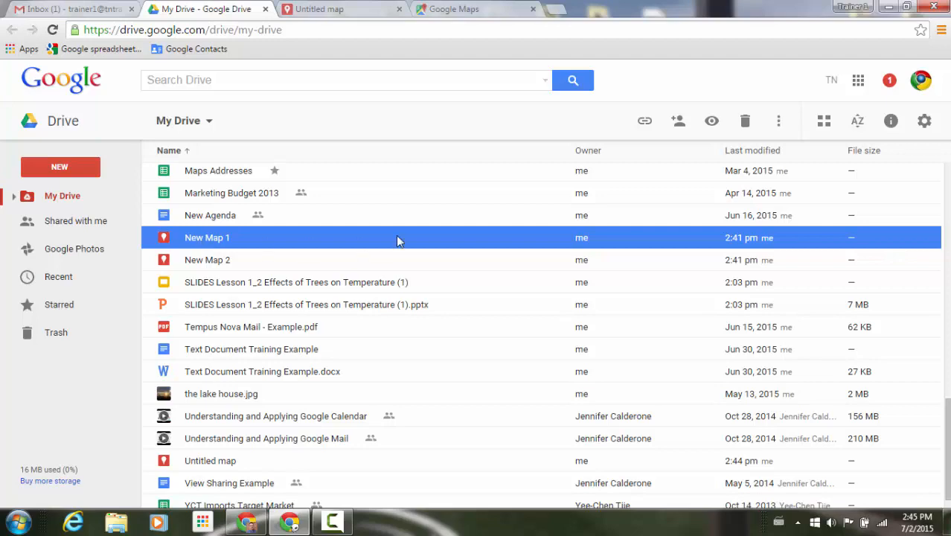
left_click(677, 120)
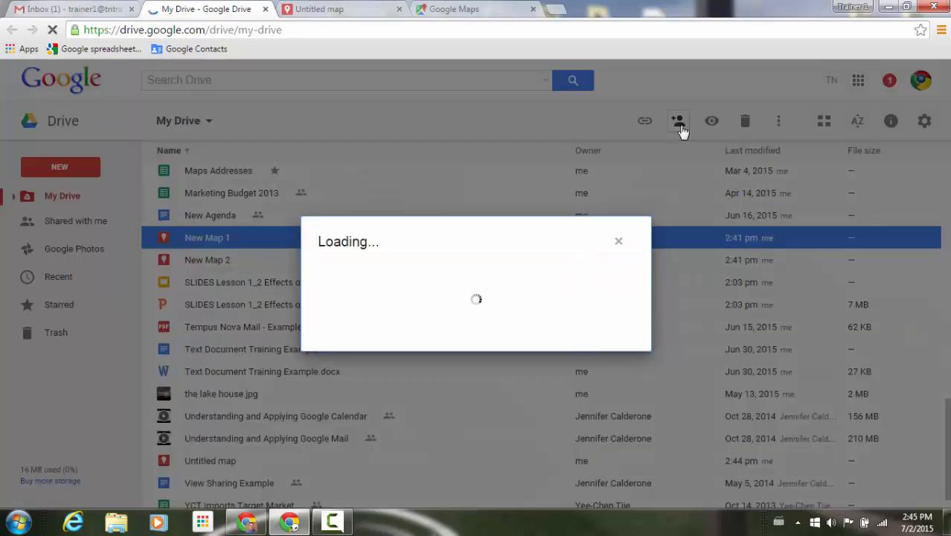
left_click(678, 121)
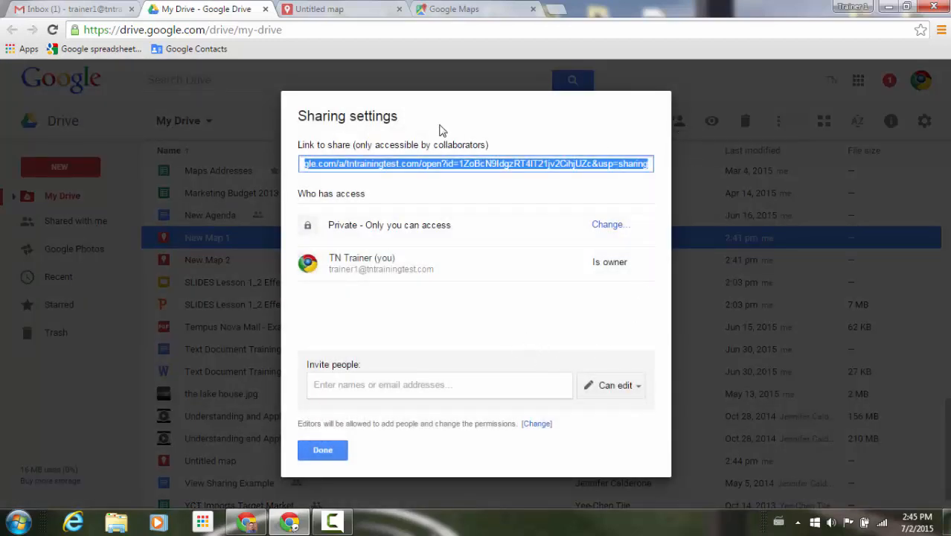
mouse_move(426, 452)
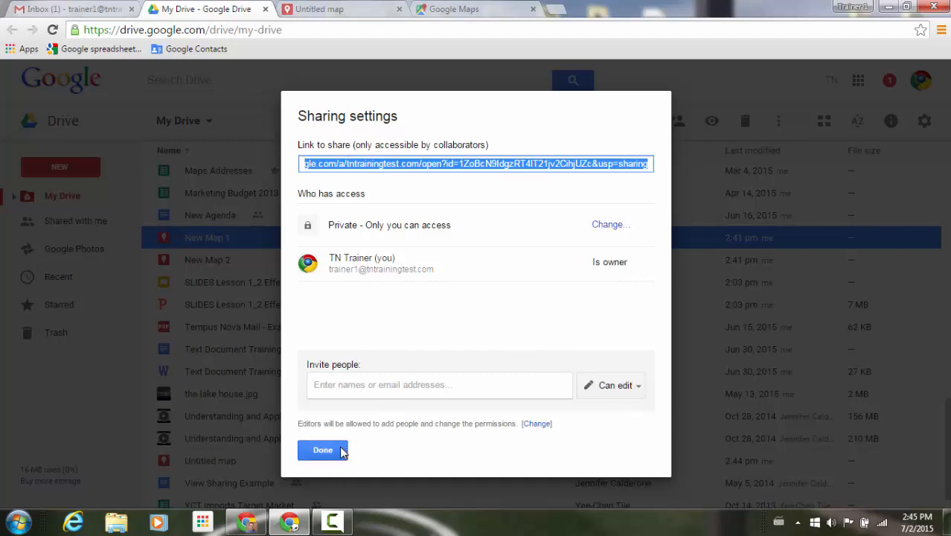
left_click(323, 449)
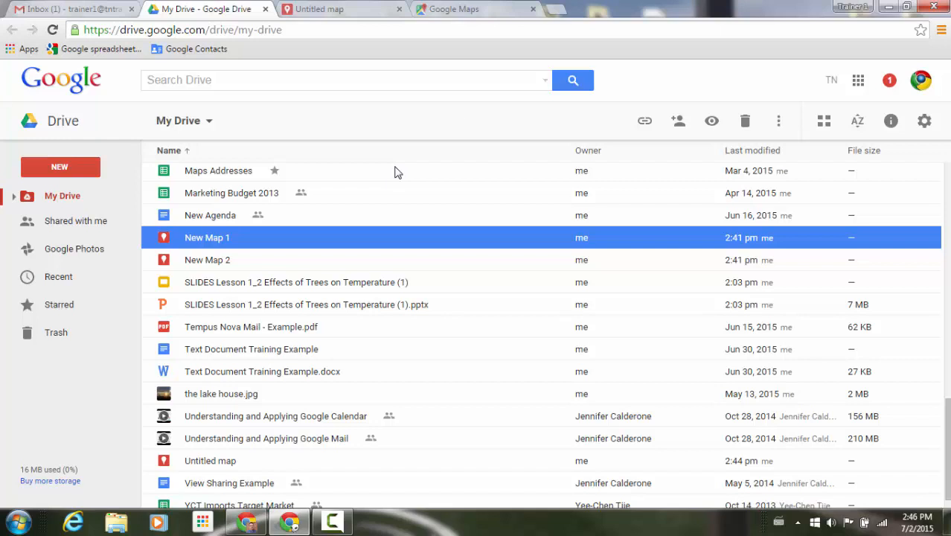
mouse_move(457, 113)
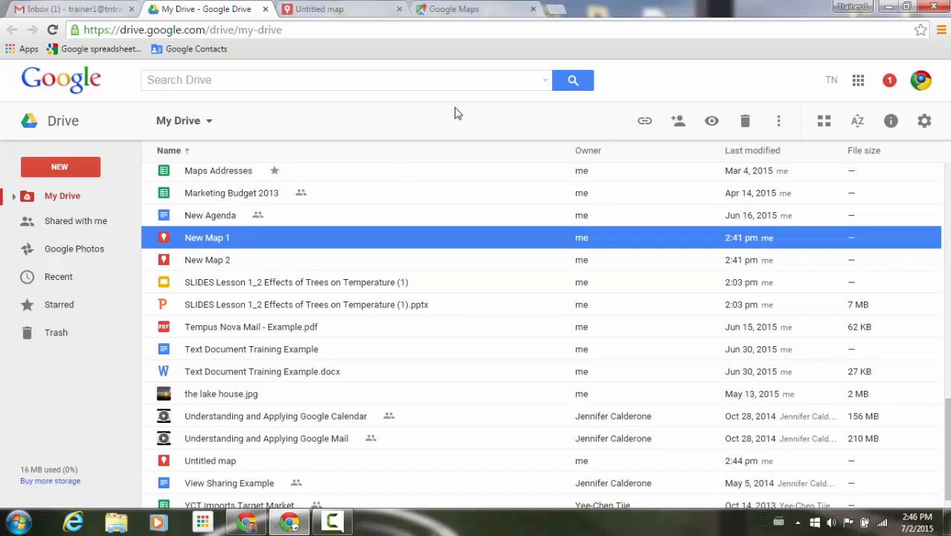